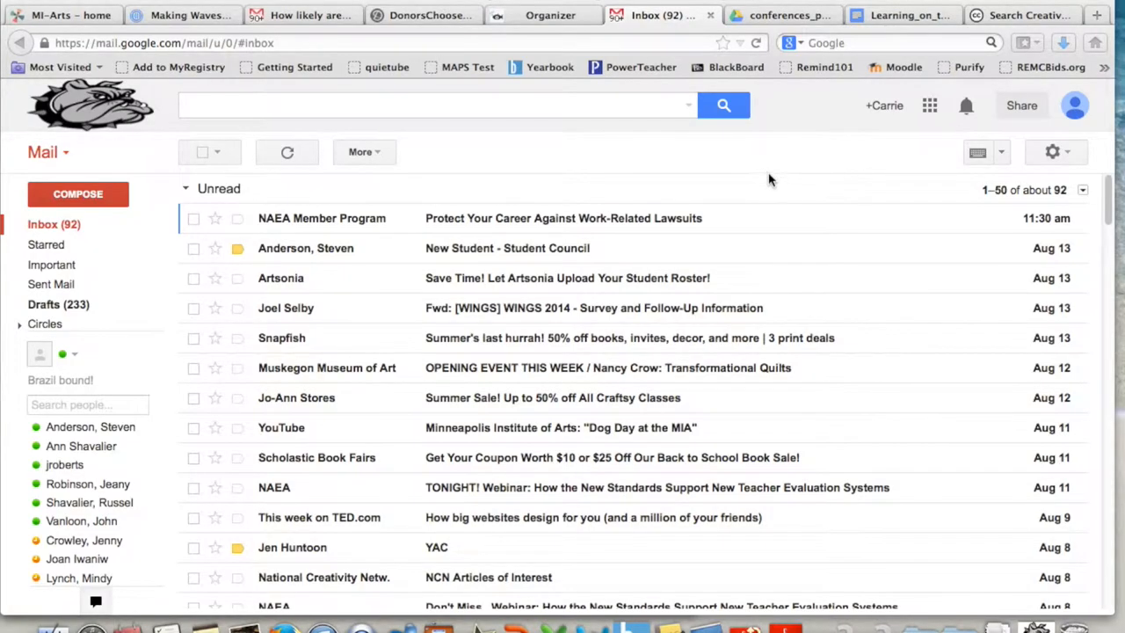
pyautogui.moveTo(967, 204)
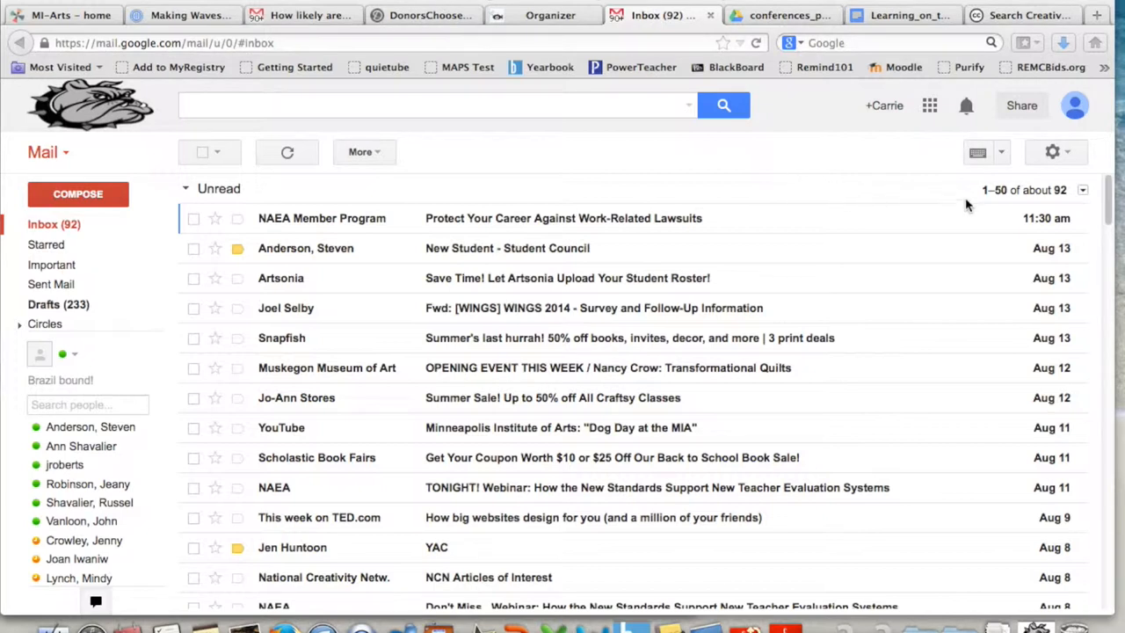
pyautogui.moveTo(1051, 152)
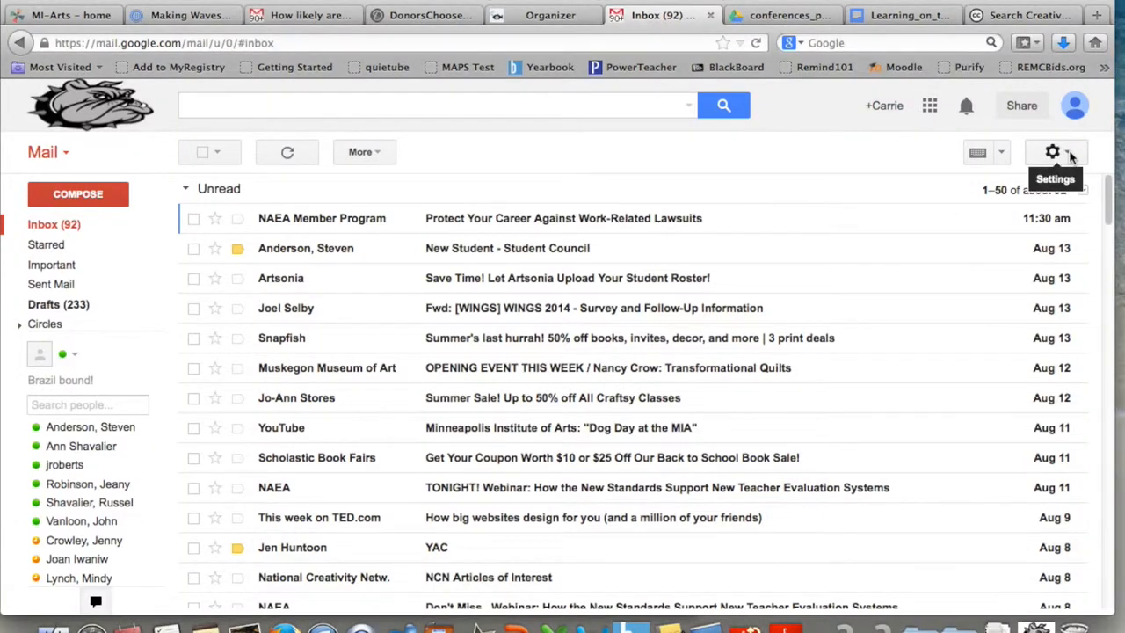
# Step: Go from the inbox to Gmail's full Settings page via the gear menu
pyautogui.click(1051, 153)
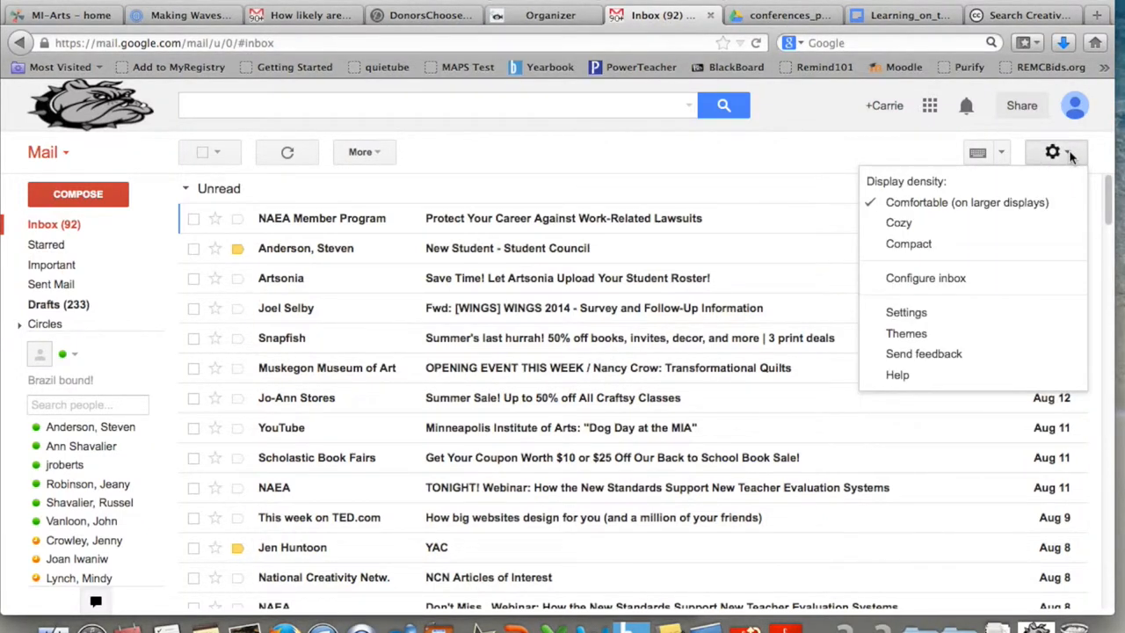
pyautogui.moveTo(960, 299)
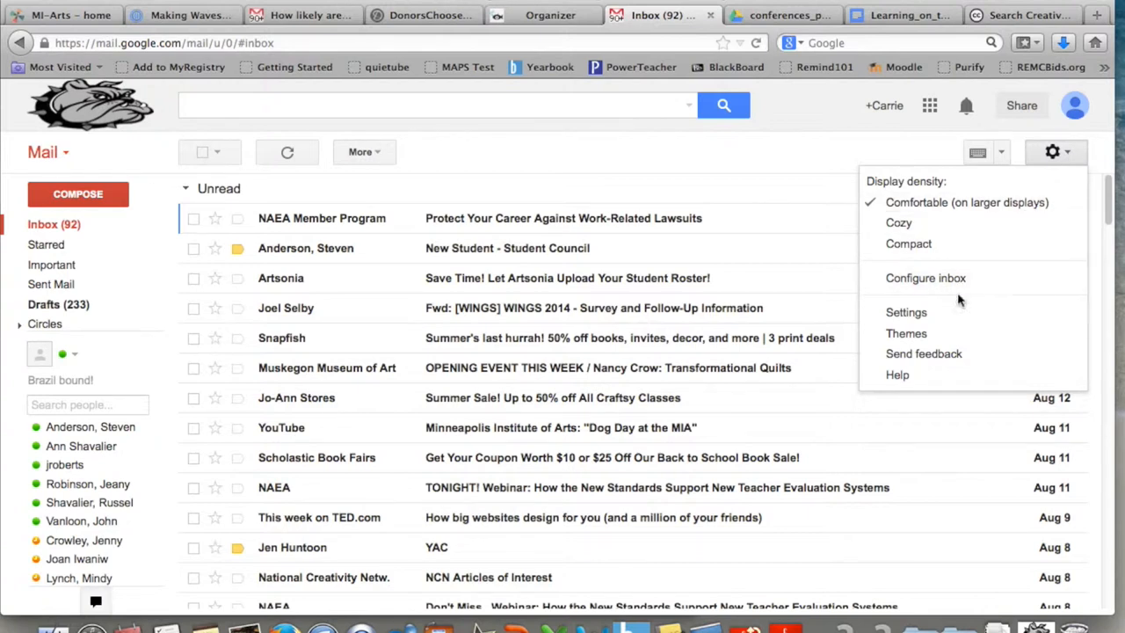
pyautogui.moveTo(917, 315)
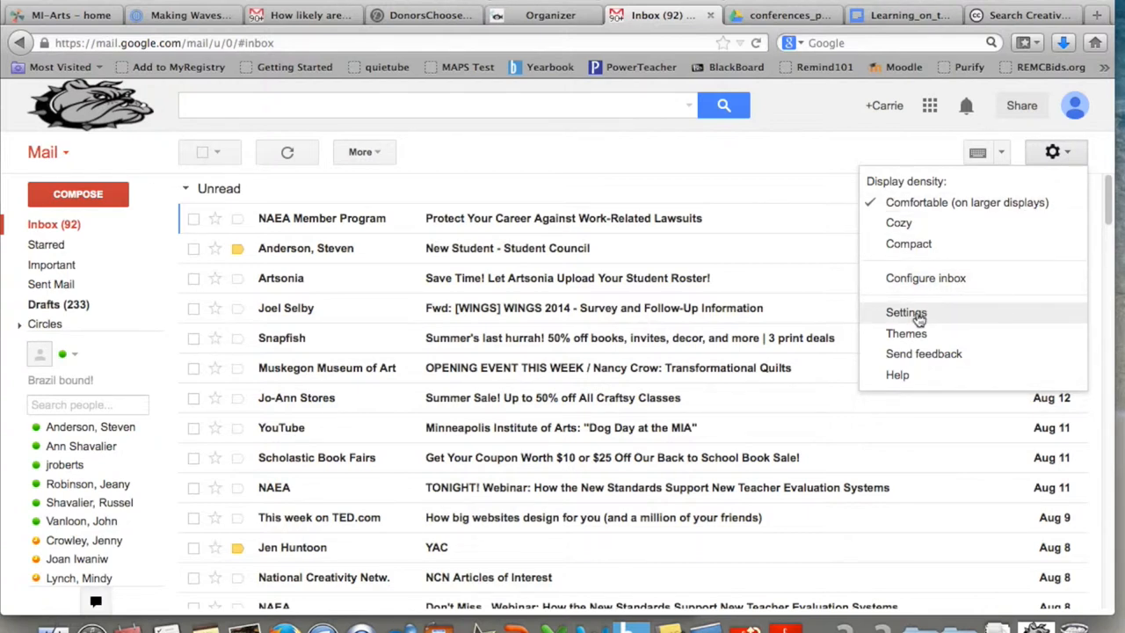
pyautogui.click(905, 313)
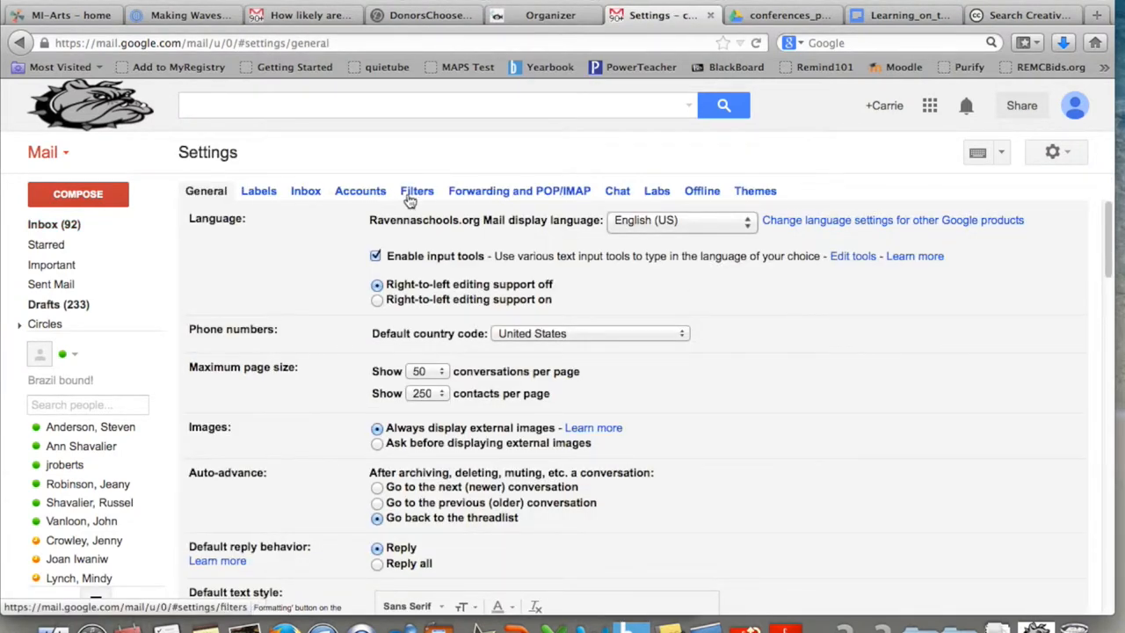
pyautogui.moveTo(420, 203)
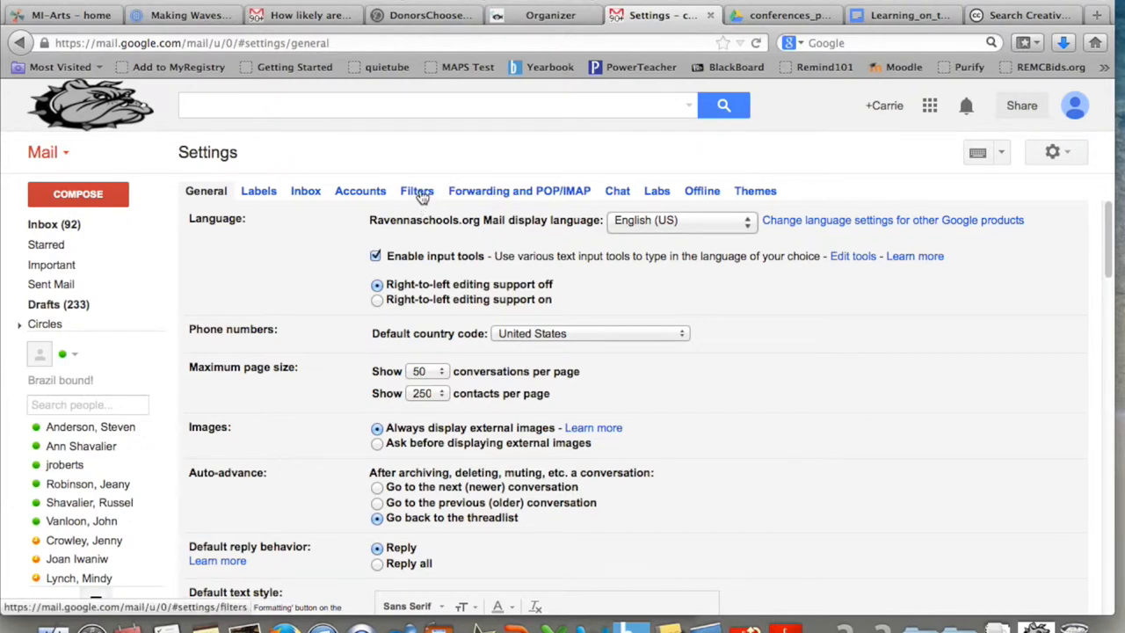
pyautogui.click(416, 190)
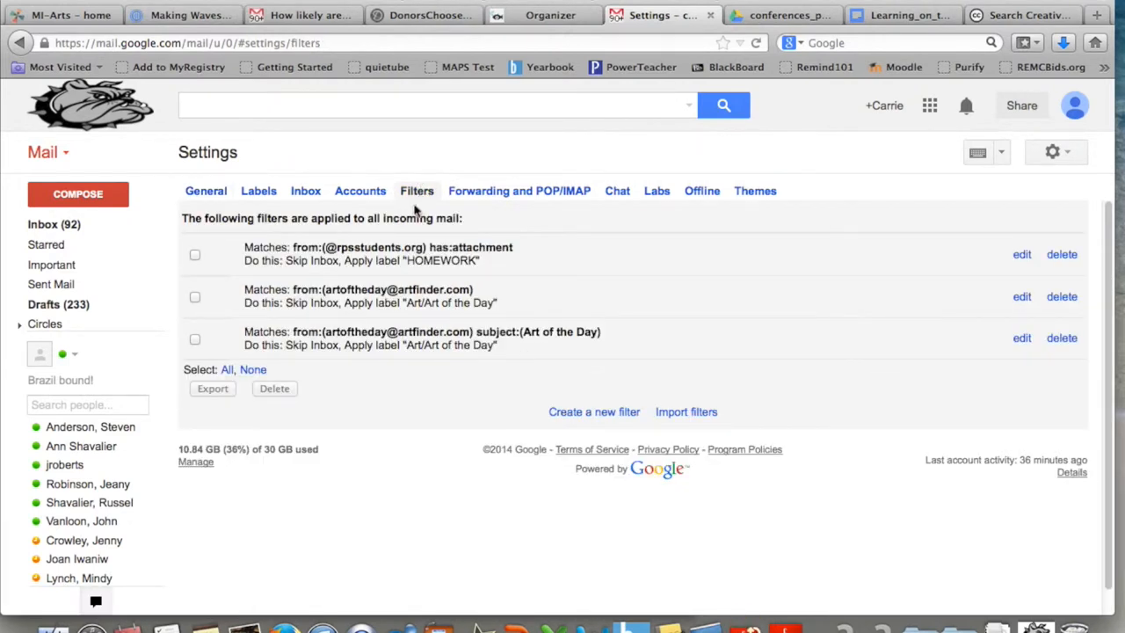
pyautogui.moveTo(536, 417)
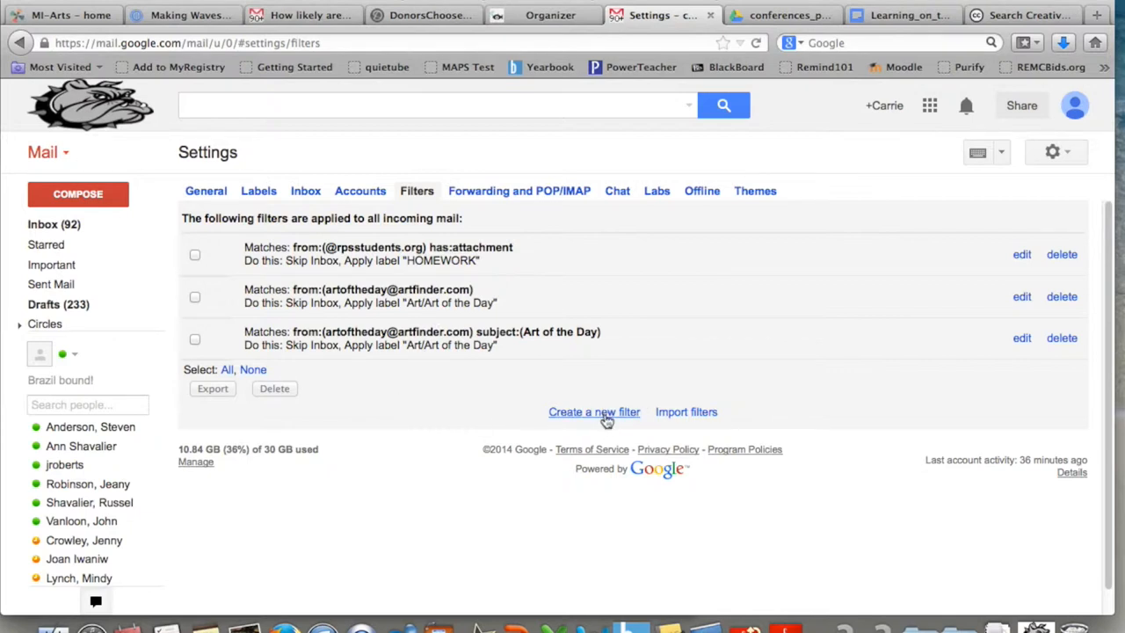
pyautogui.click(594, 412)
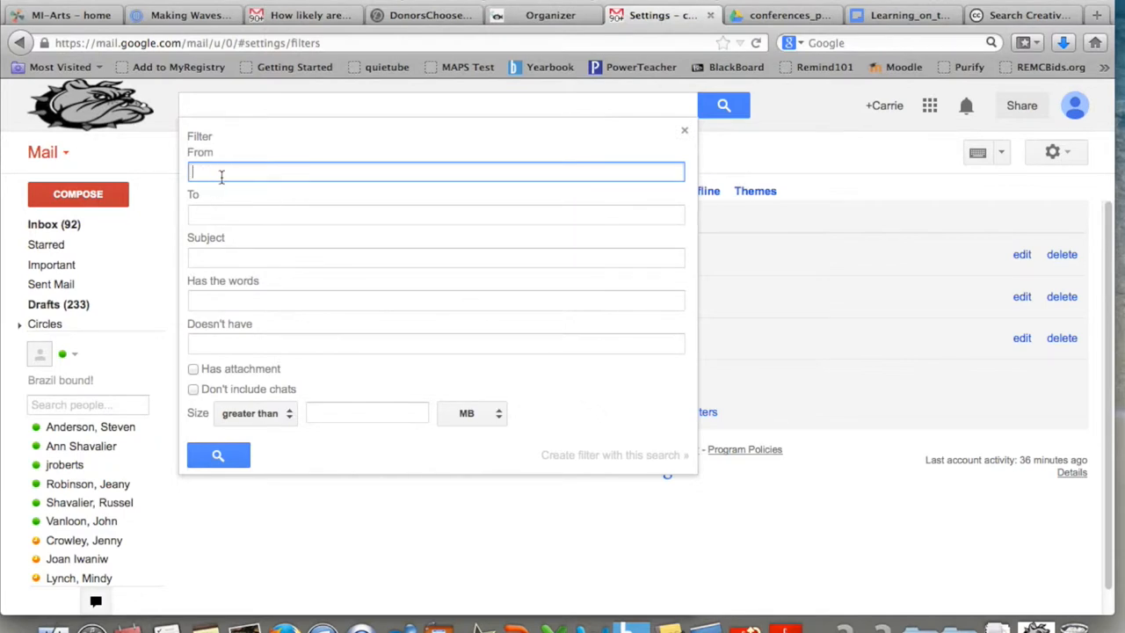
pyautogui.moveTo(348, 202)
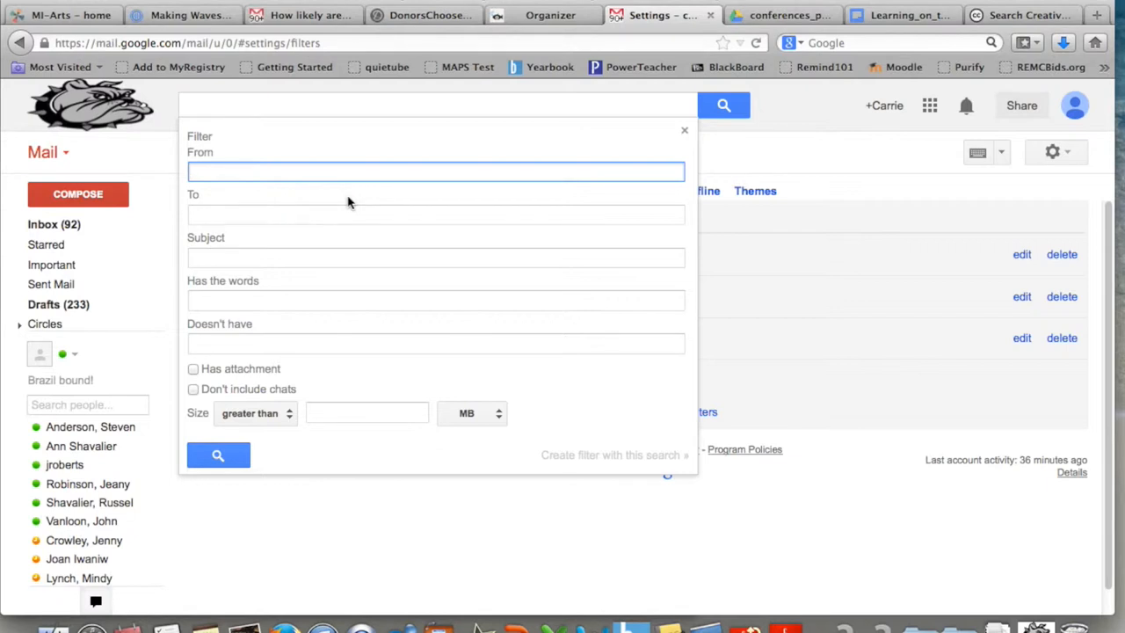
pyautogui.write('@r')
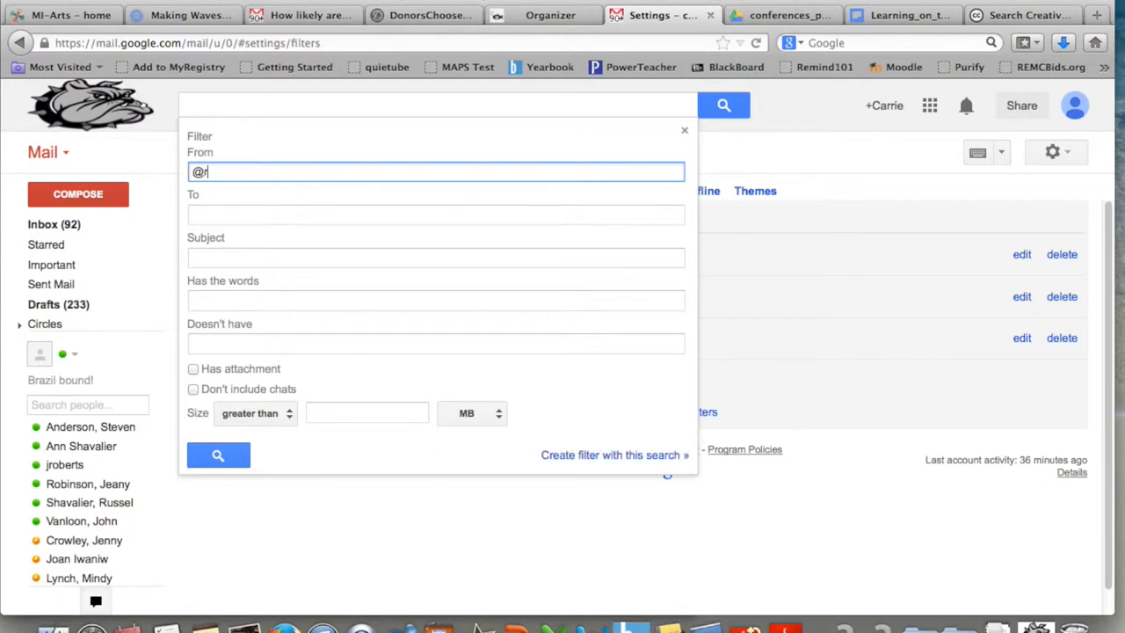
pyautogui.write('psstudents.or')
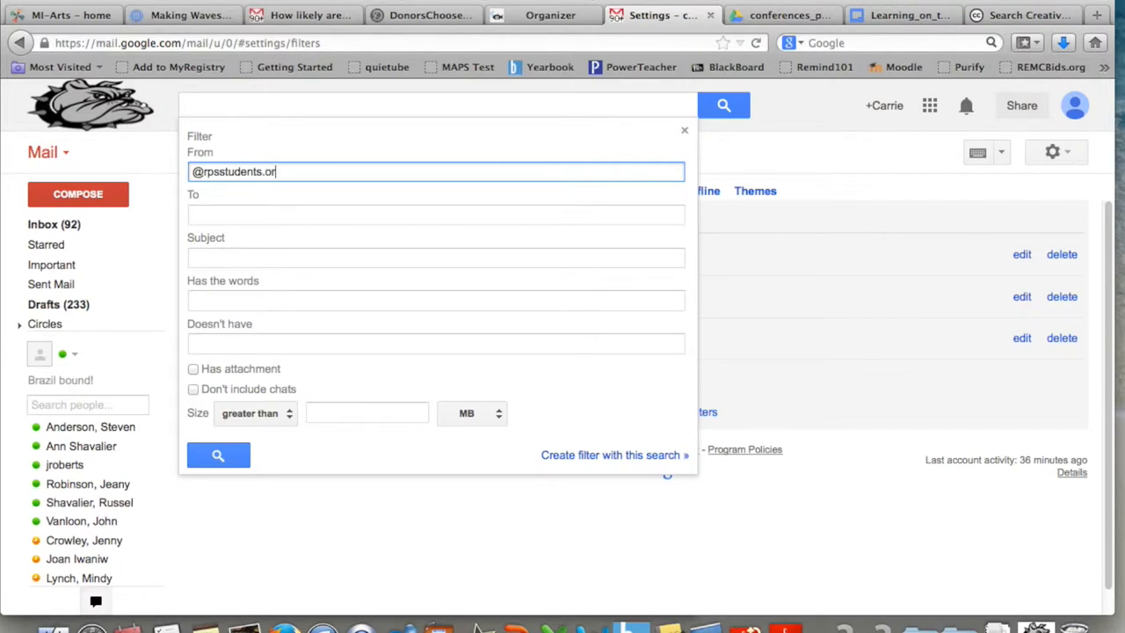
pyautogui.write('g')
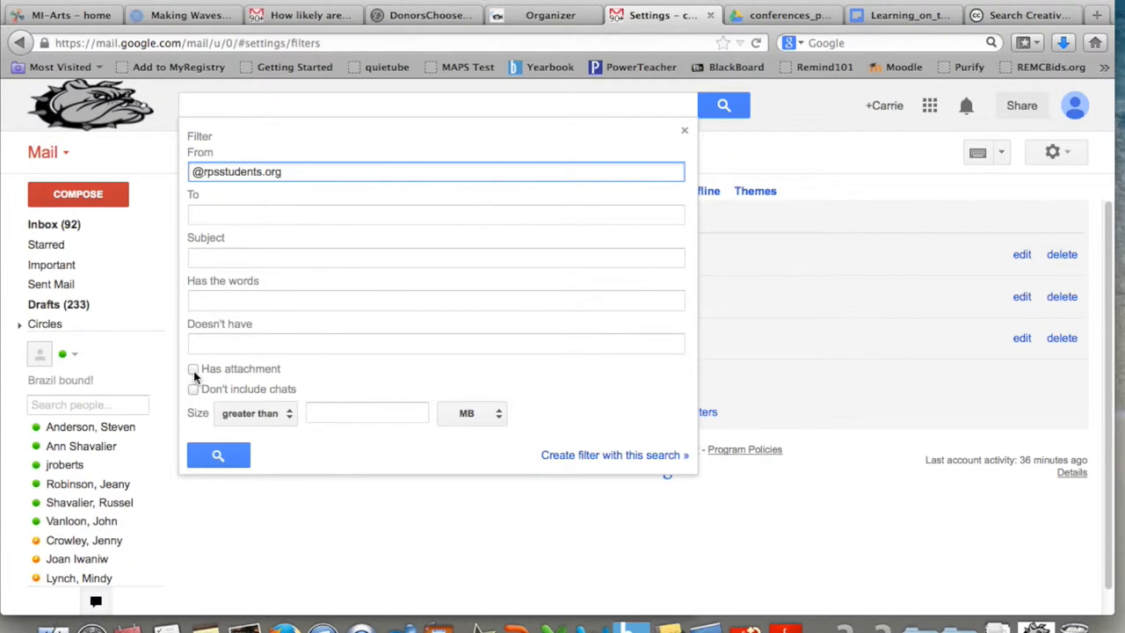
pyautogui.click(193, 369)
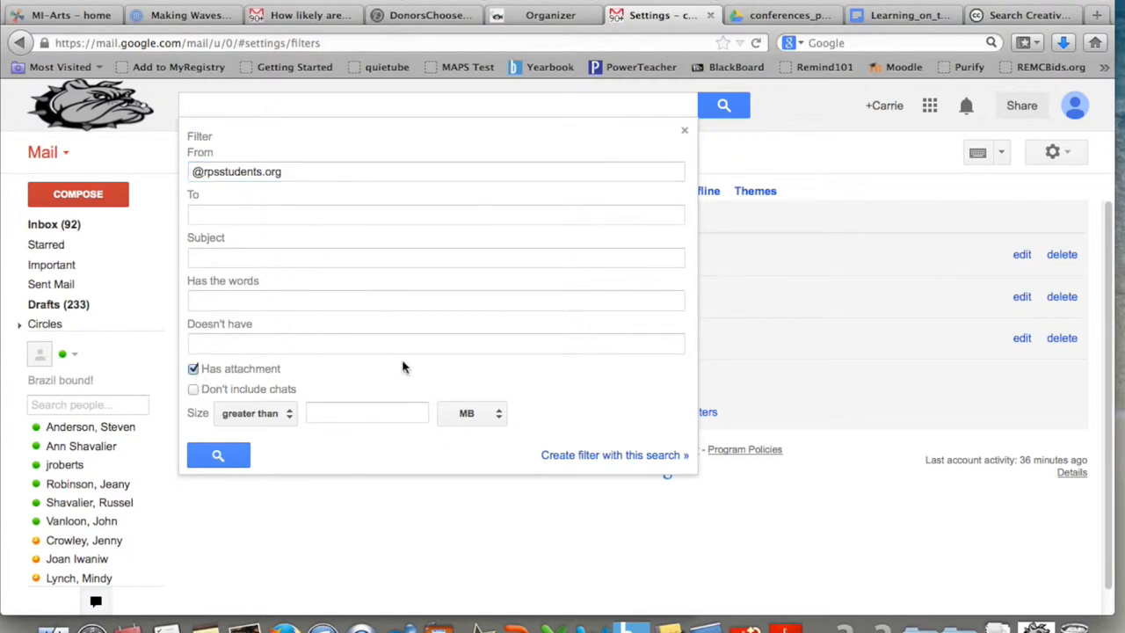
pyautogui.moveTo(548, 461)
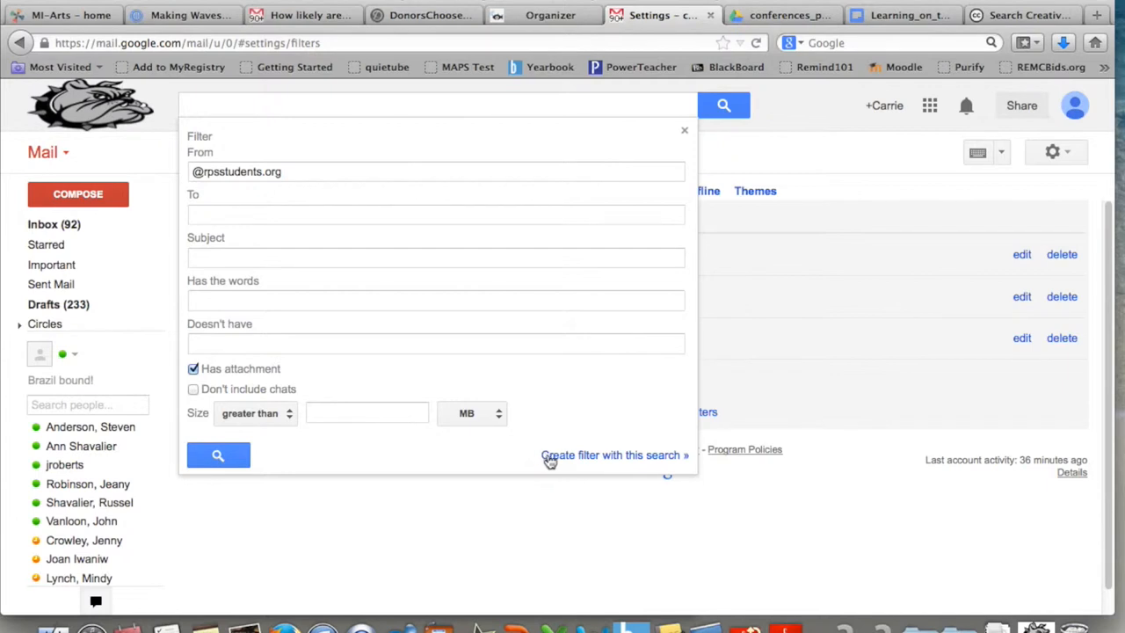
# Step: Set the filter actions to Skip the Inbox and apply the HOMEWORK label
pyautogui.click(611, 454)
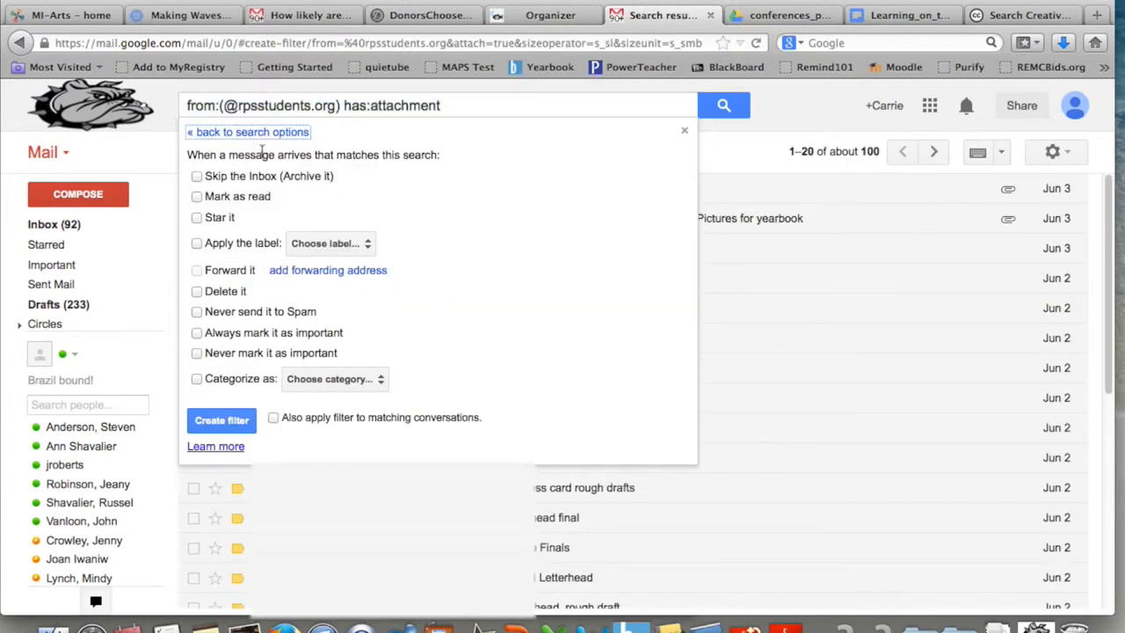
pyautogui.moveTo(338, 168)
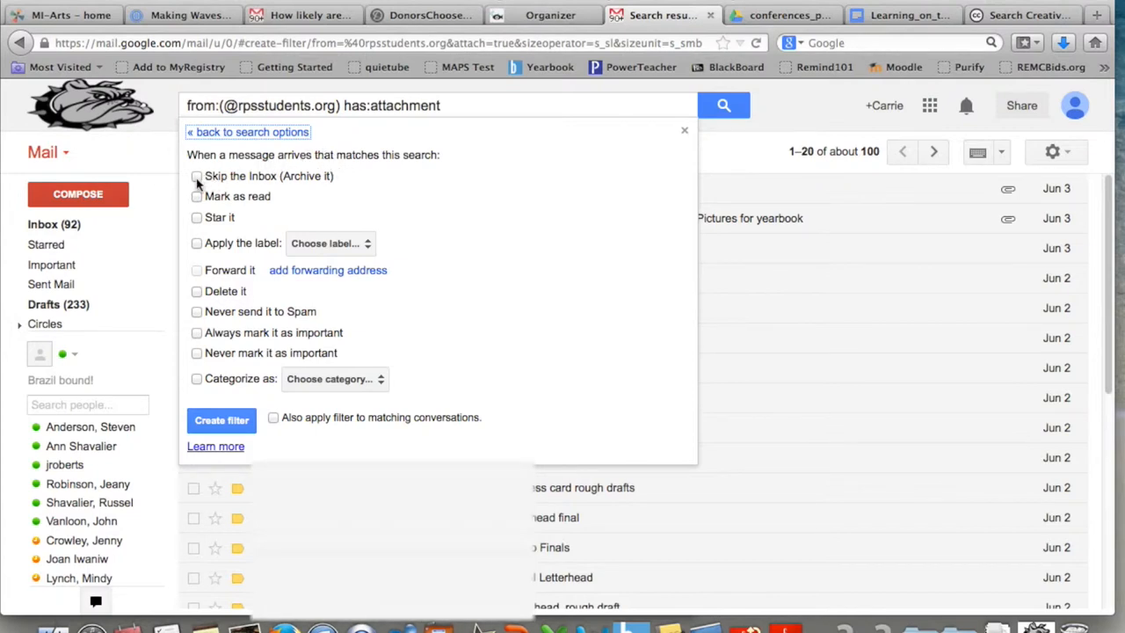
pyautogui.click(197, 175)
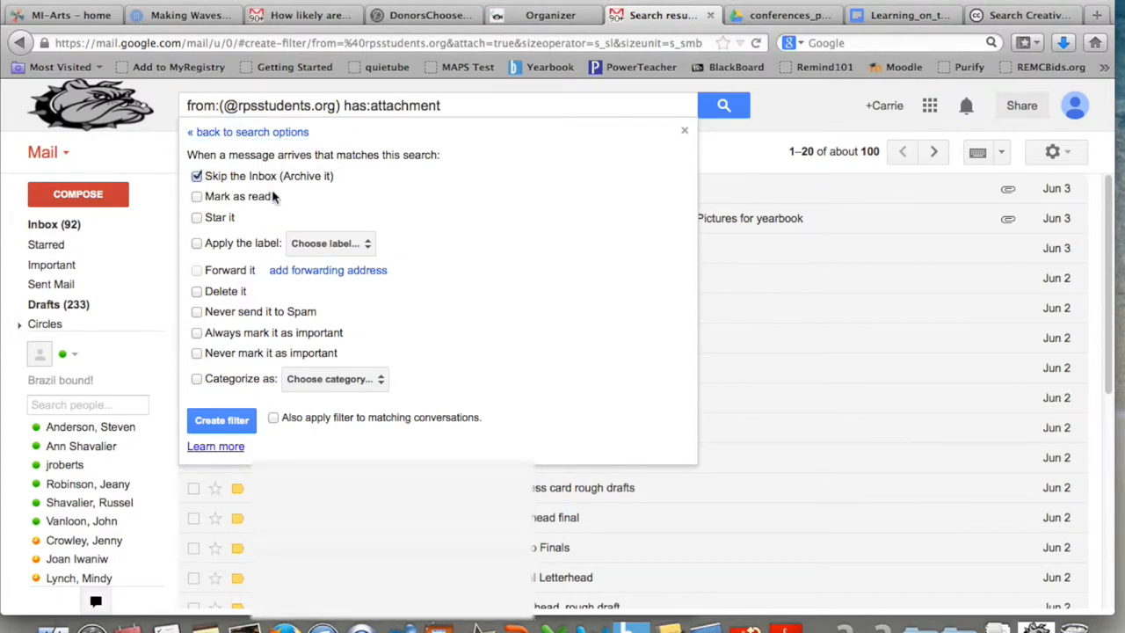
pyautogui.moveTo(399, 246)
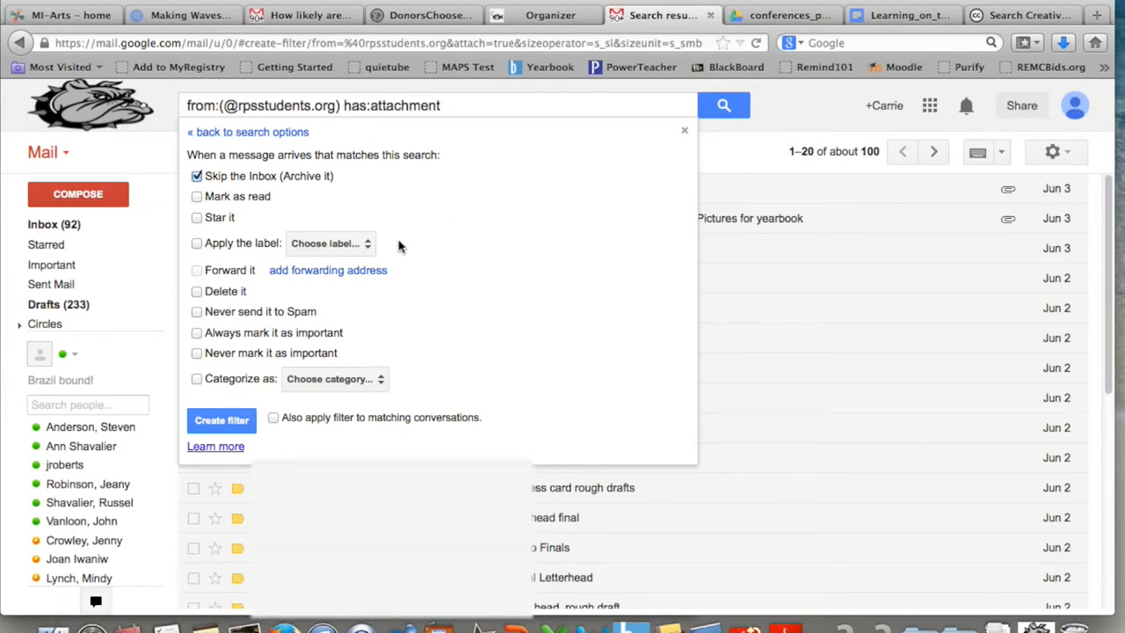
pyautogui.click(331, 242)
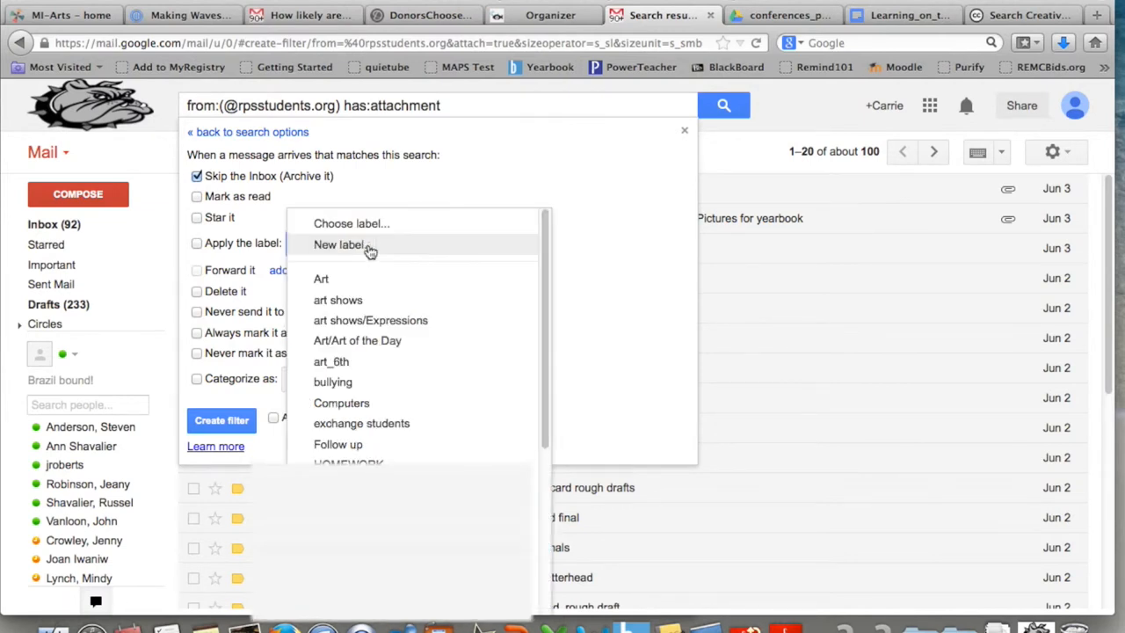
pyautogui.scroll(-3)
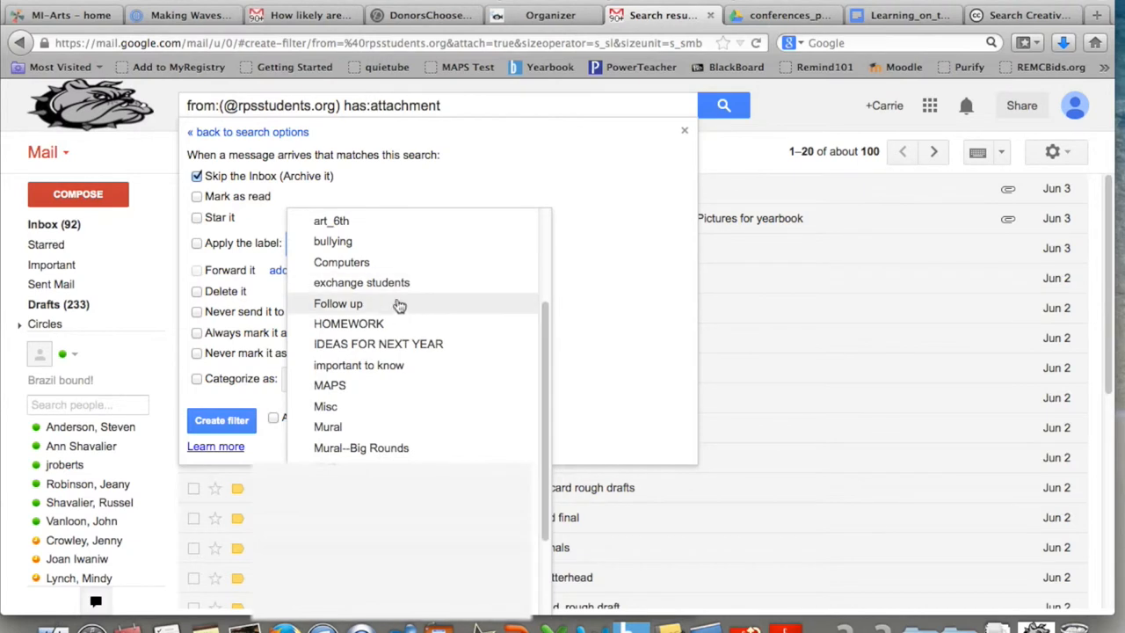
pyautogui.click(348, 324)
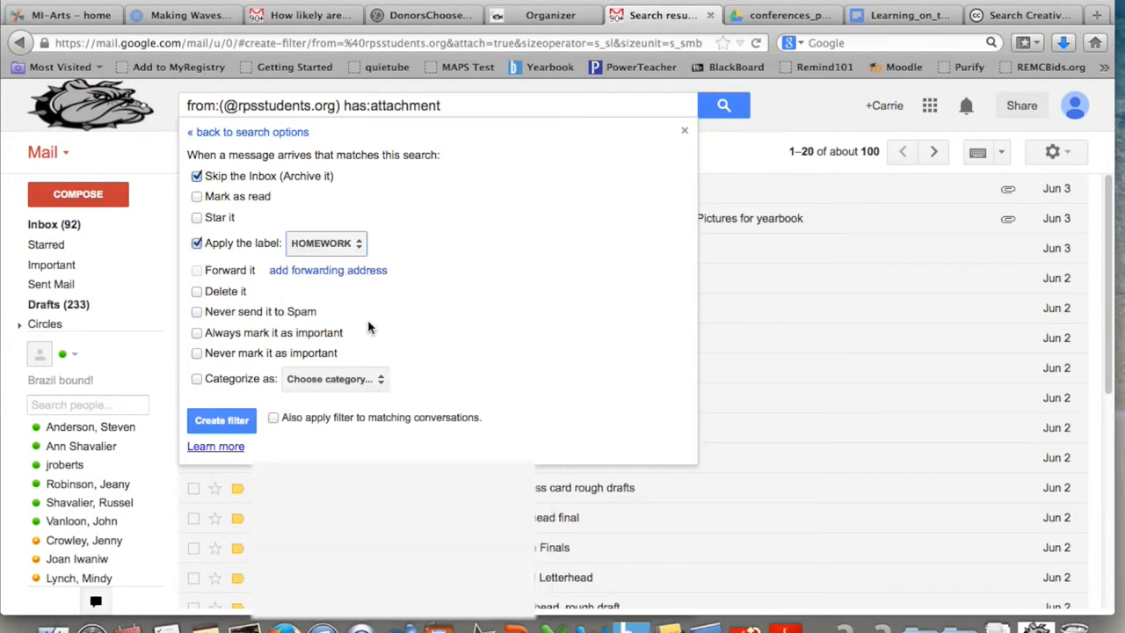
pyautogui.moveTo(454, 291)
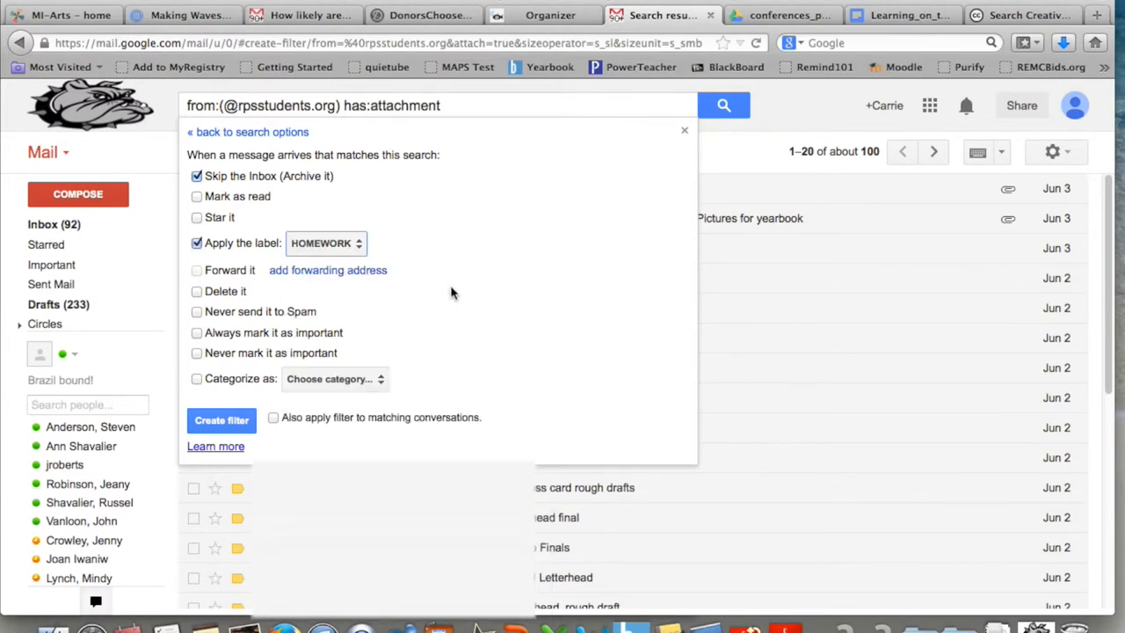
pyautogui.moveTo(262, 344)
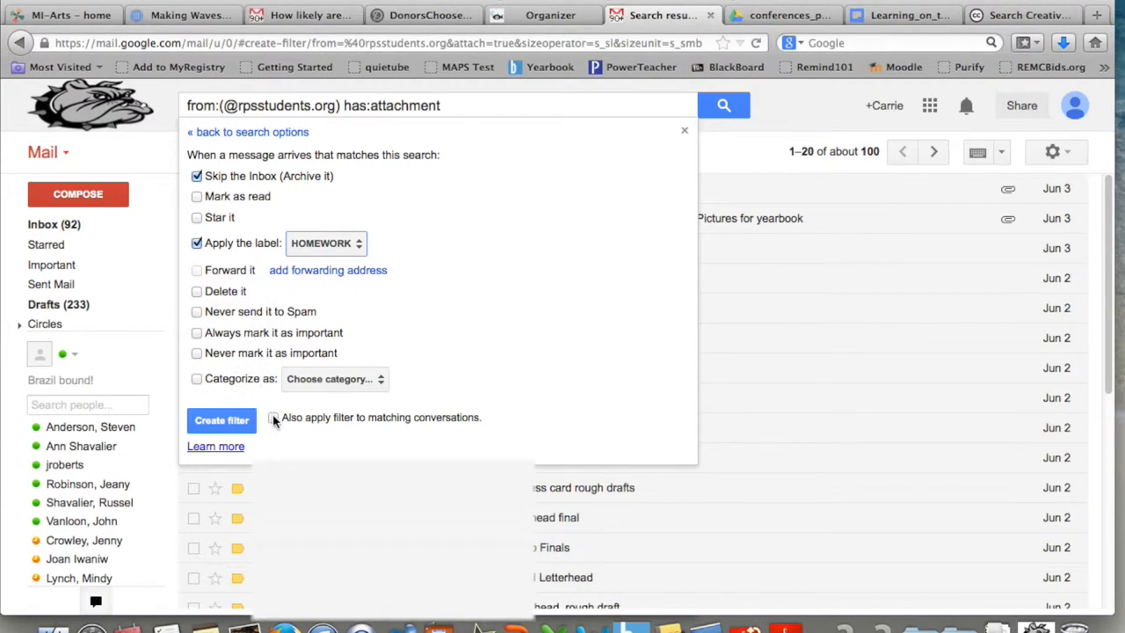
# Step: Also apply the filter to existing matching conversations
pyautogui.click(334, 379)
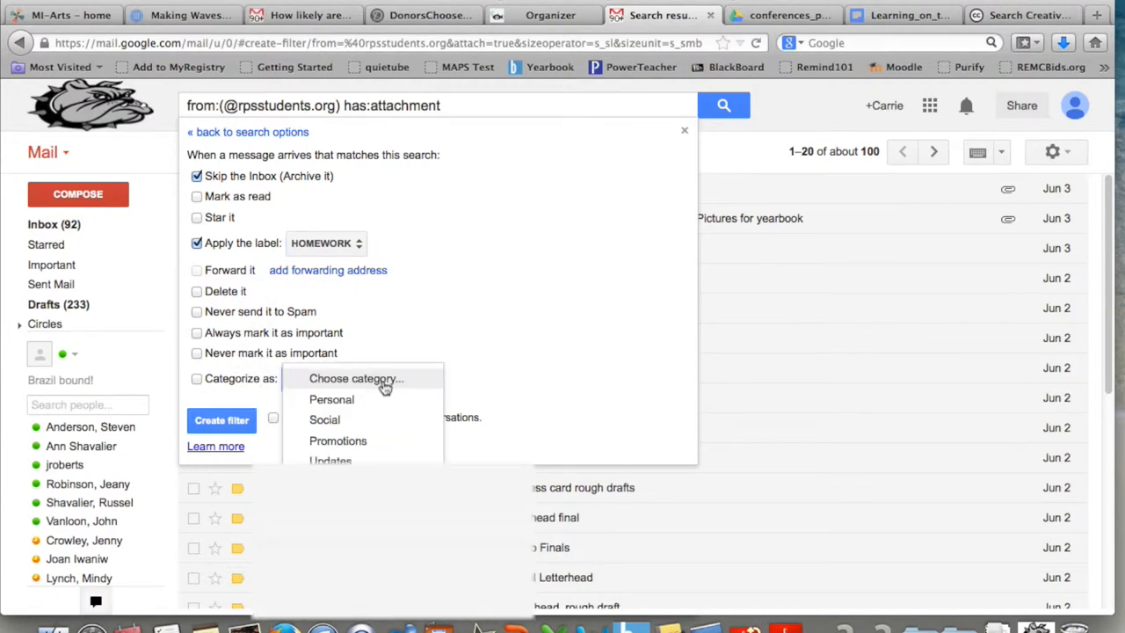
pyautogui.moveTo(485, 348)
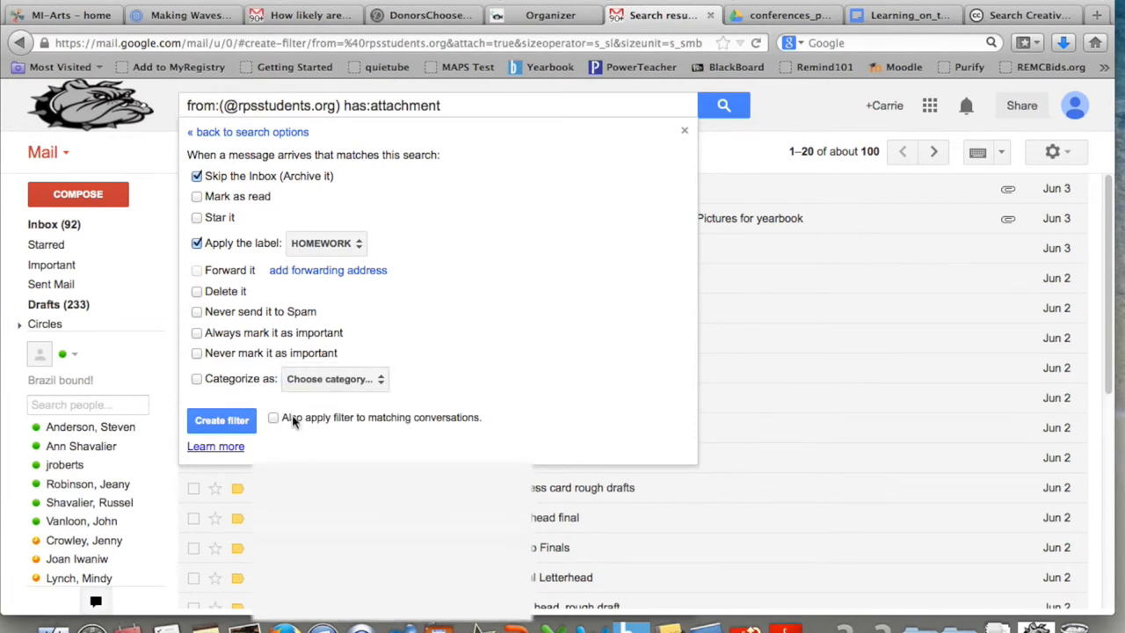
pyautogui.moveTo(232, 443)
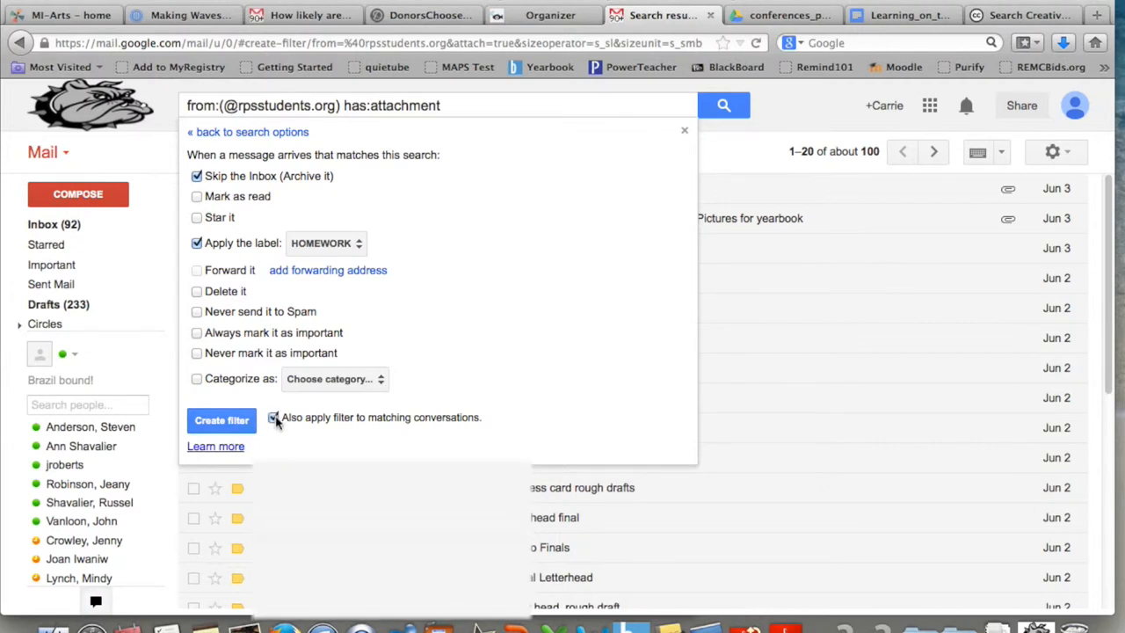
pyautogui.click(277, 418)
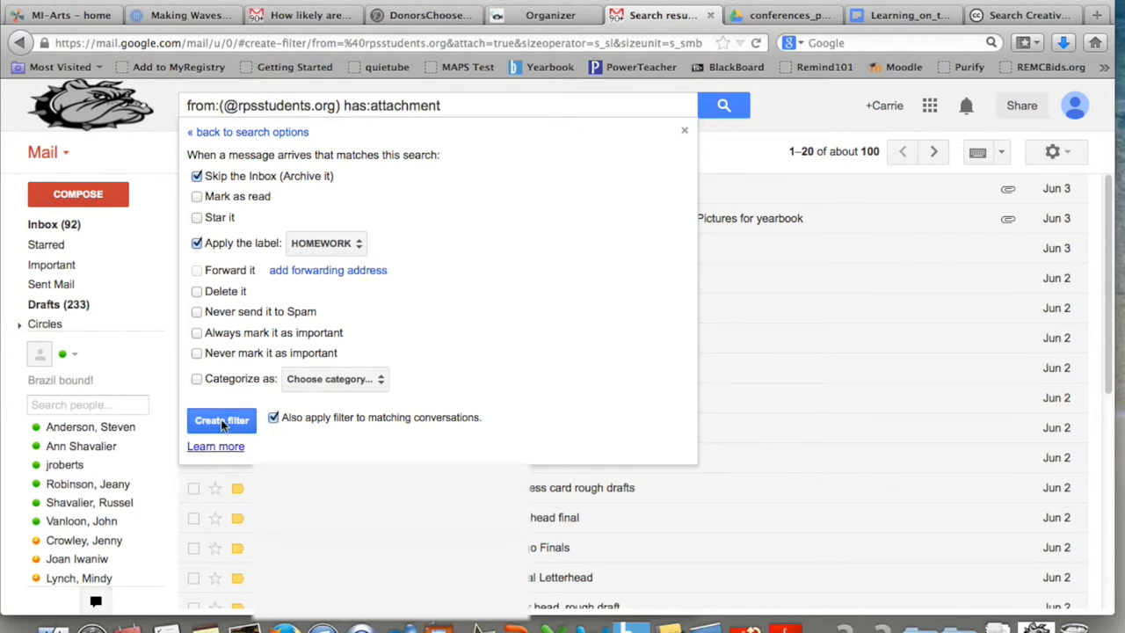
# Step: Create the filter and confirm it appears in the Filters list with the creation notice
pyautogui.click(222, 420)
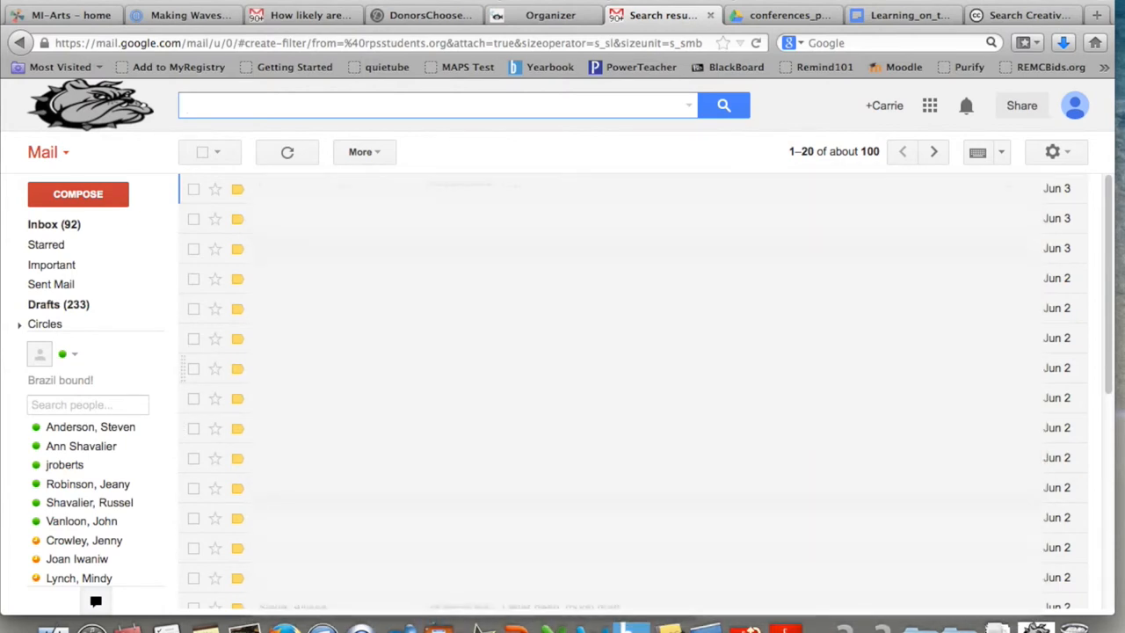
pyautogui.click(430, 105)
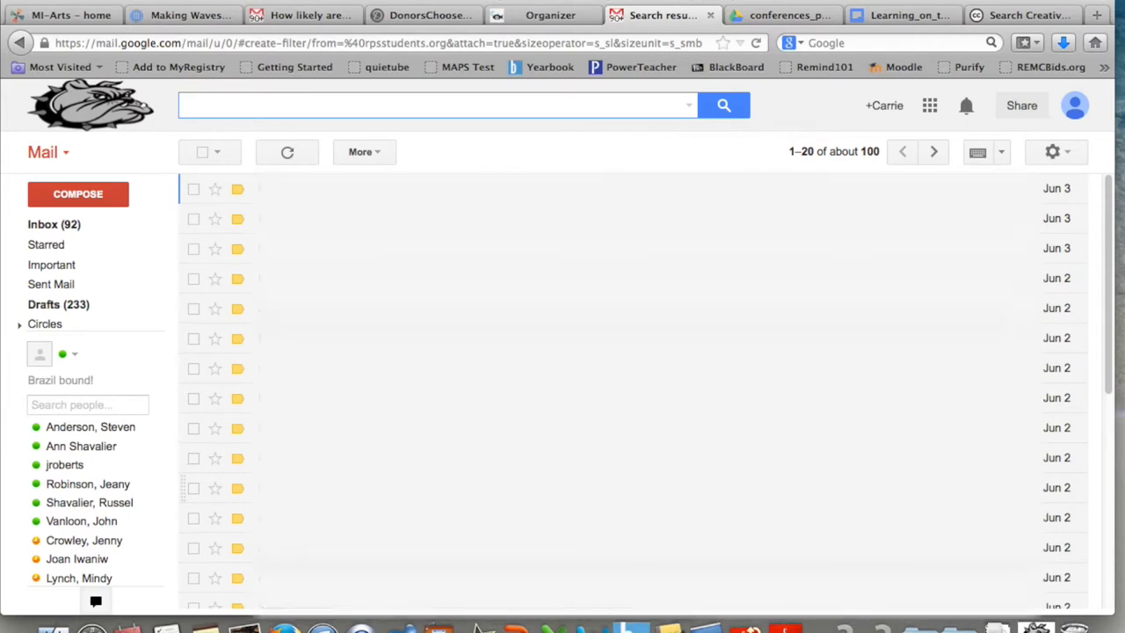
pyautogui.click(431, 105)
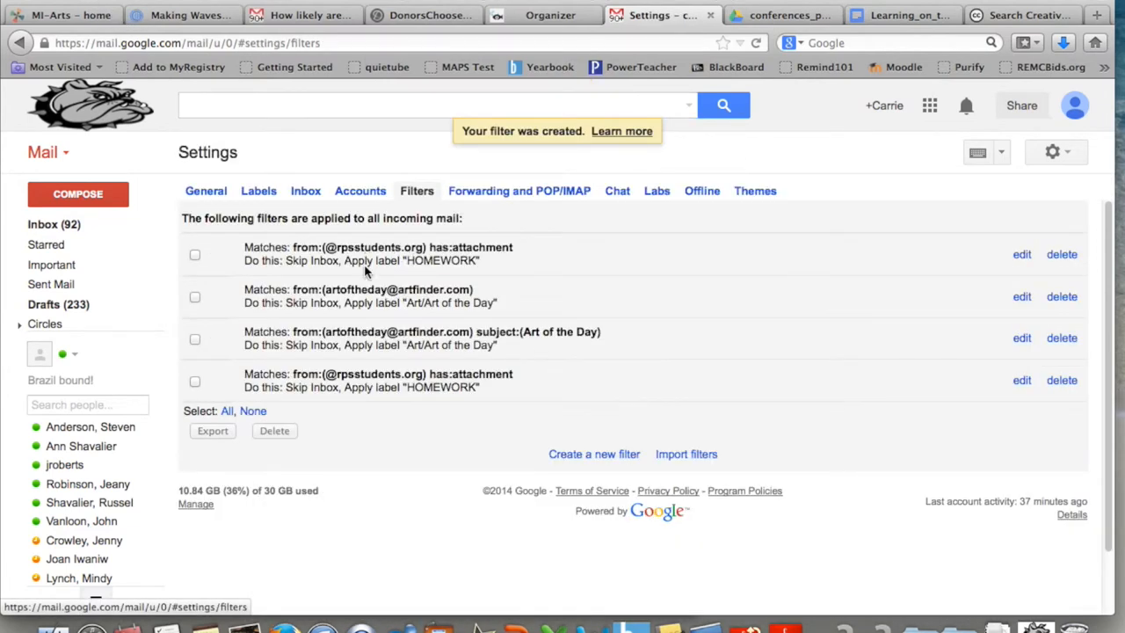
pyautogui.moveTo(267, 246)
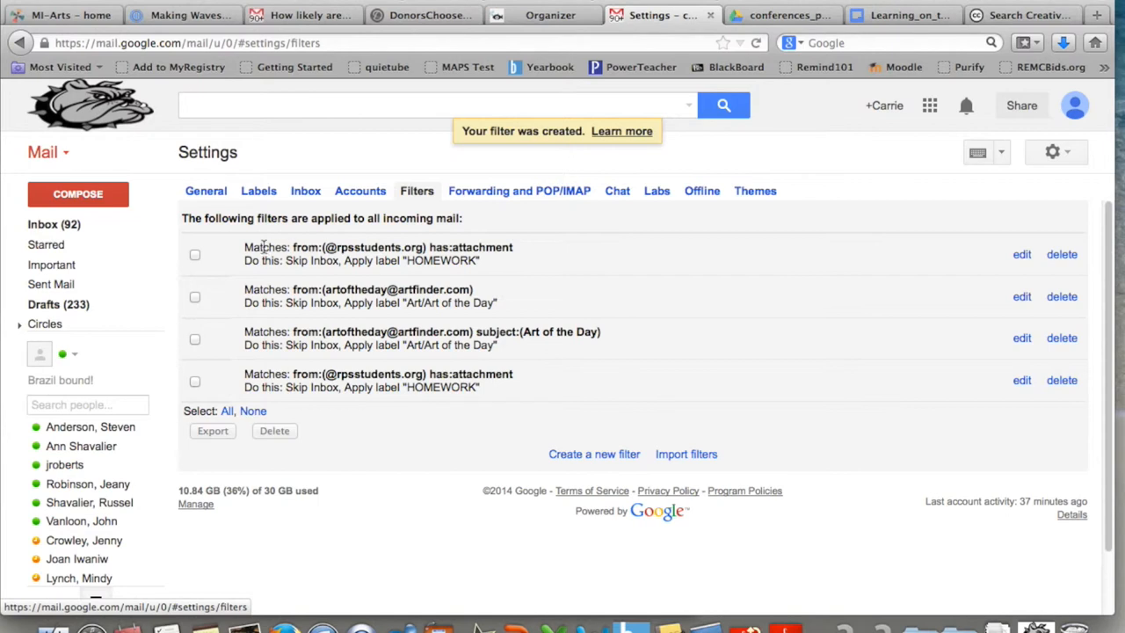
pyautogui.moveTo(359, 246)
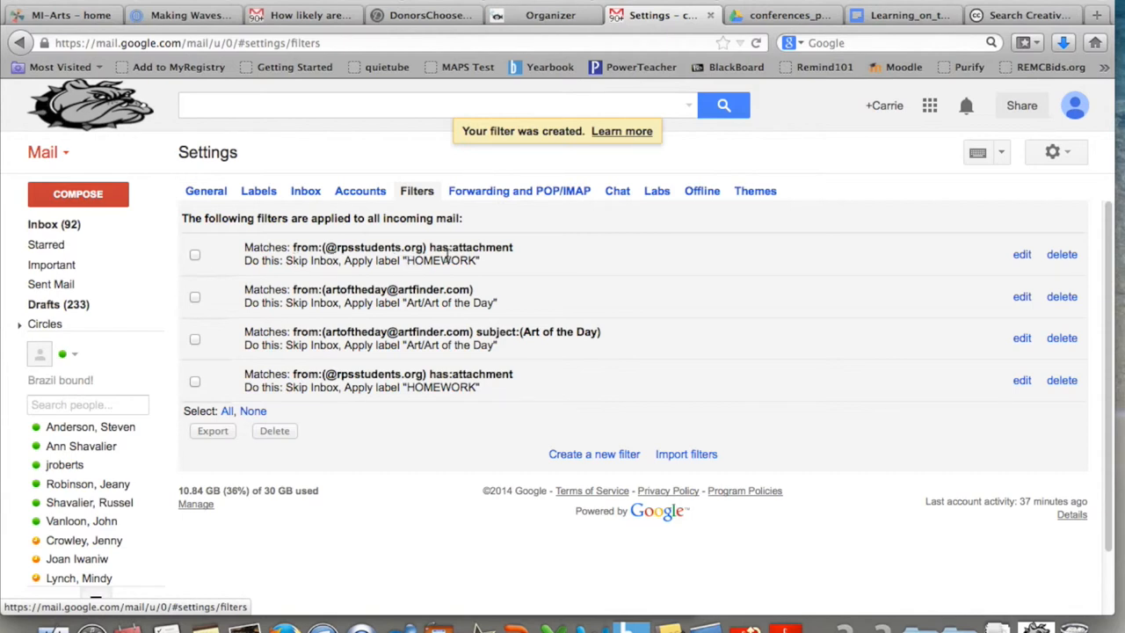
pyautogui.moveTo(419, 455)
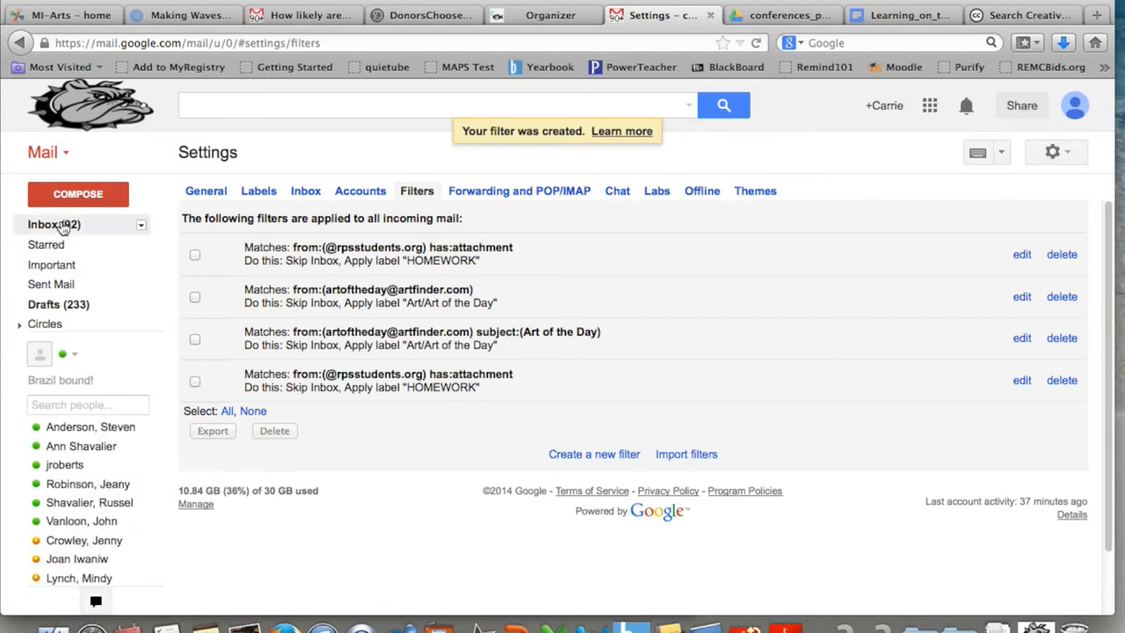
pyautogui.moveTo(55, 225)
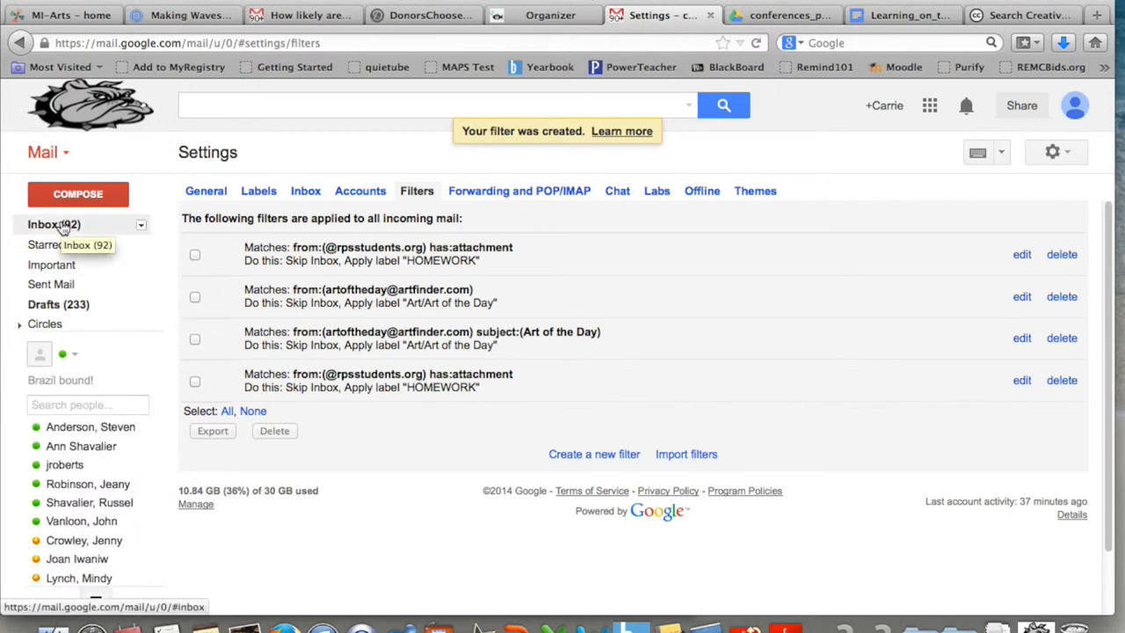
# Step: Return to the inbox and view the messages filed under the HOMEWORK label
pyautogui.click(48, 225)
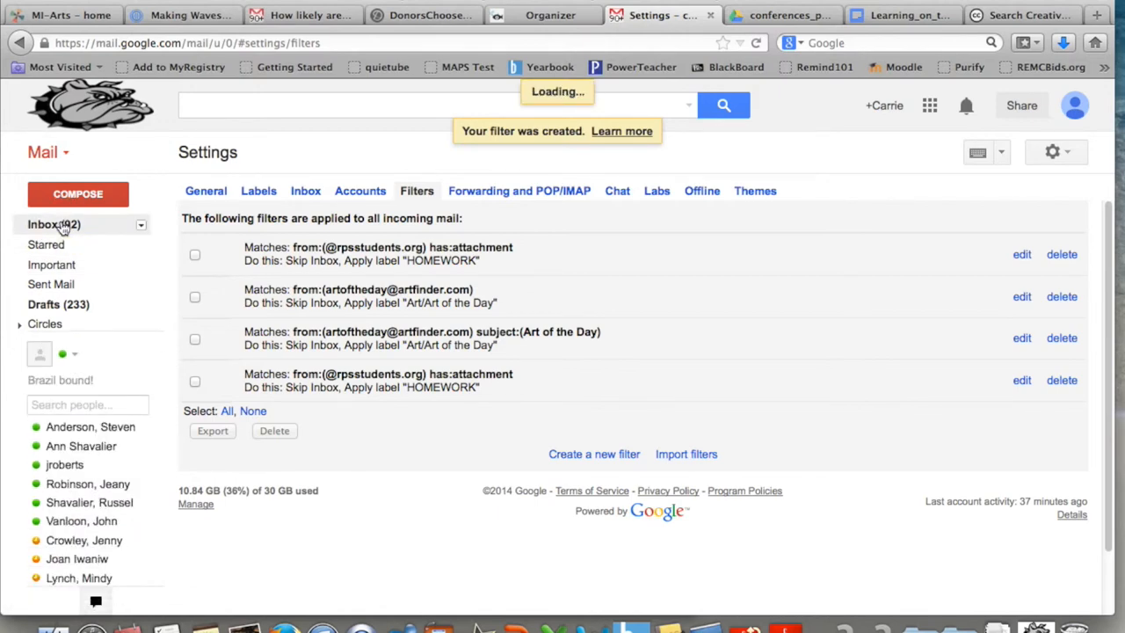
pyautogui.click(49, 225)
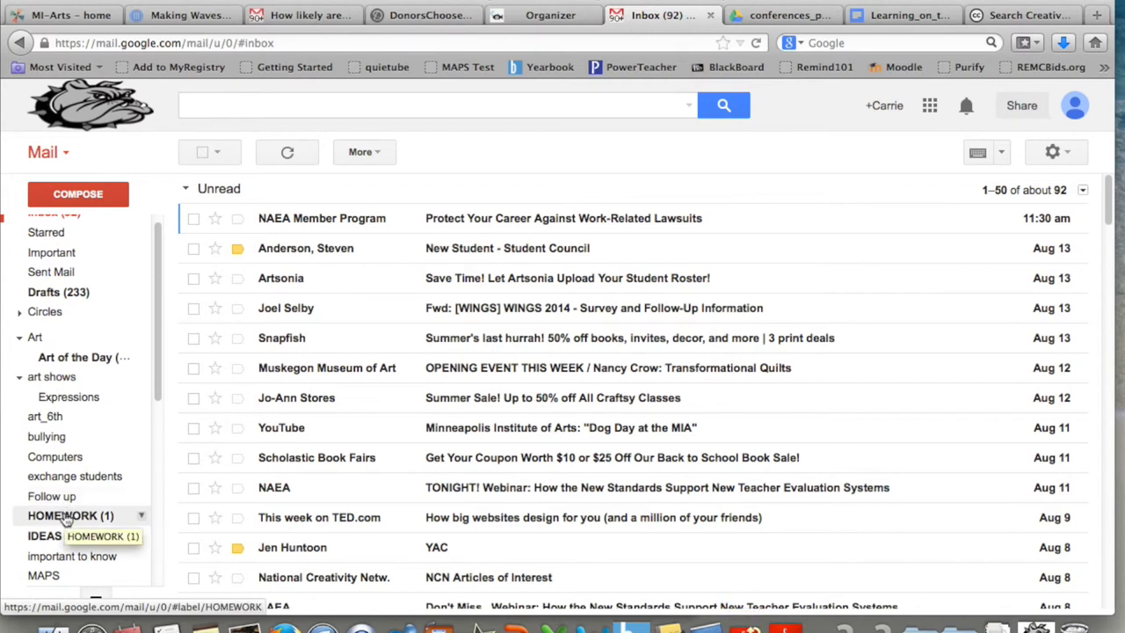
pyautogui.click(64, 517)
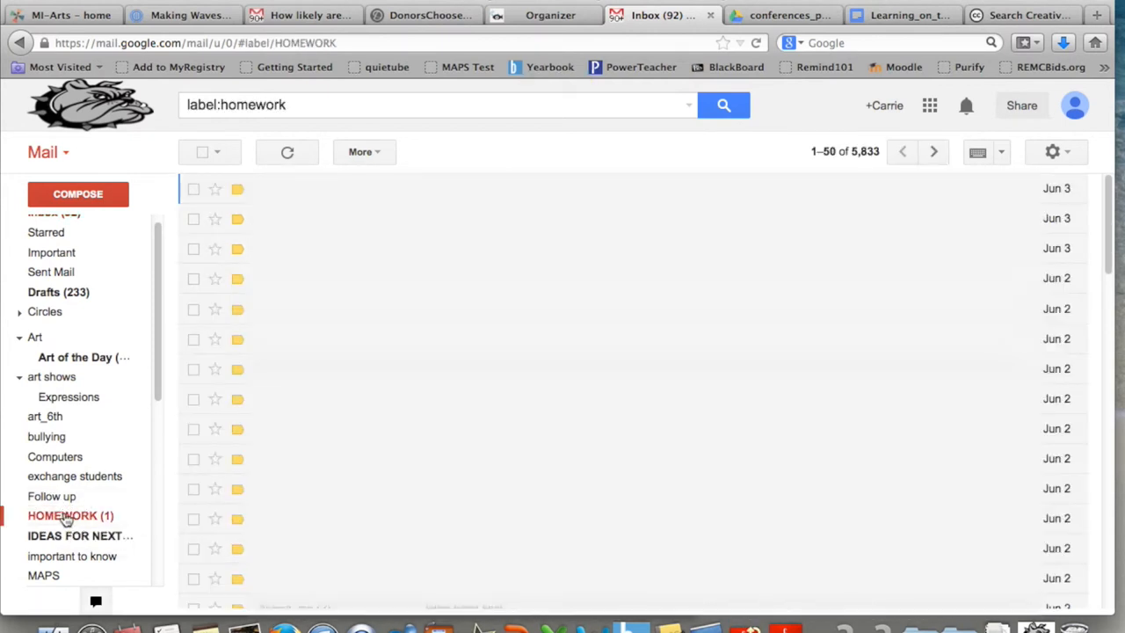